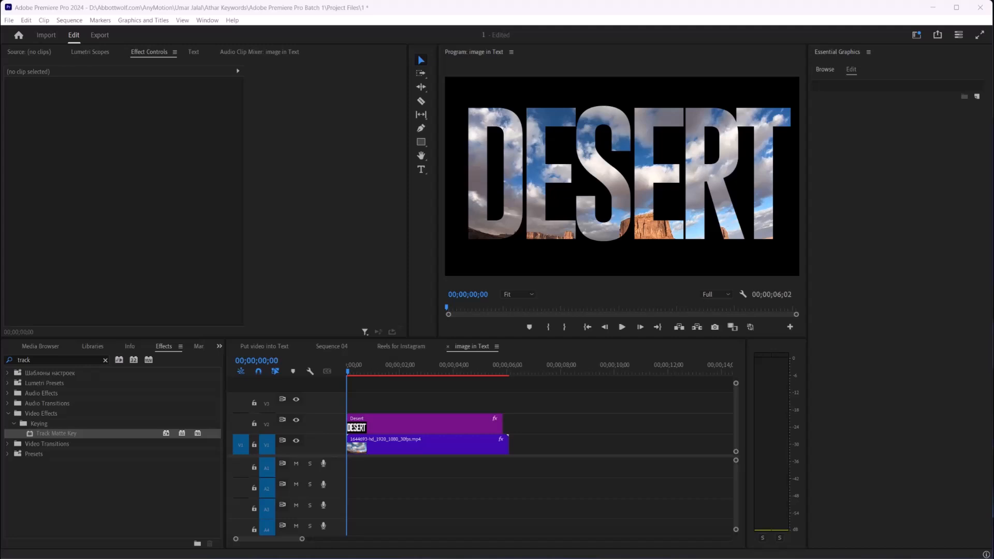
Step: Move the image in Text playhead to 00;00;02;19 to show the full DESERT frame
left_click(416, 373)
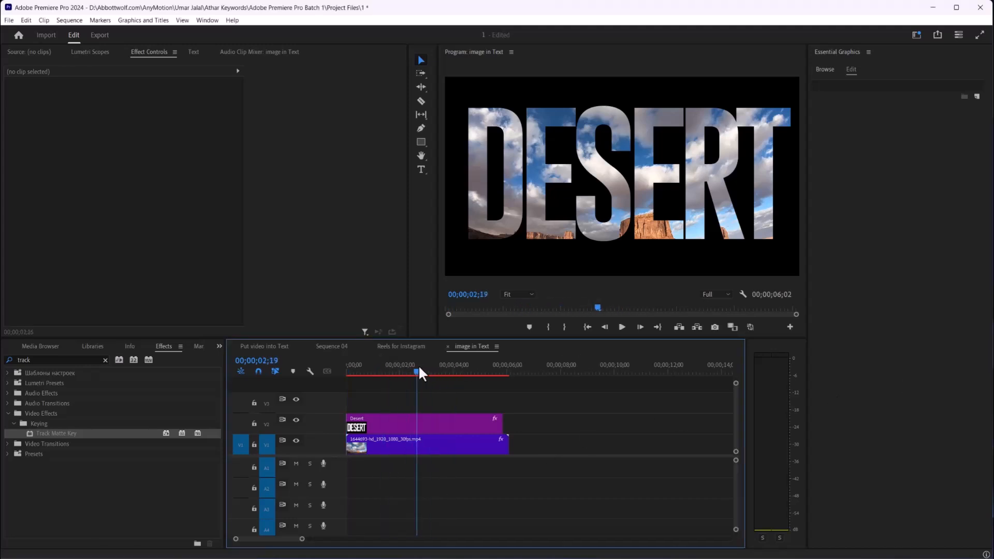
Step: Set the image in Text export format to HEVC (H.265), saving to Downloads
left_click(99, 35)
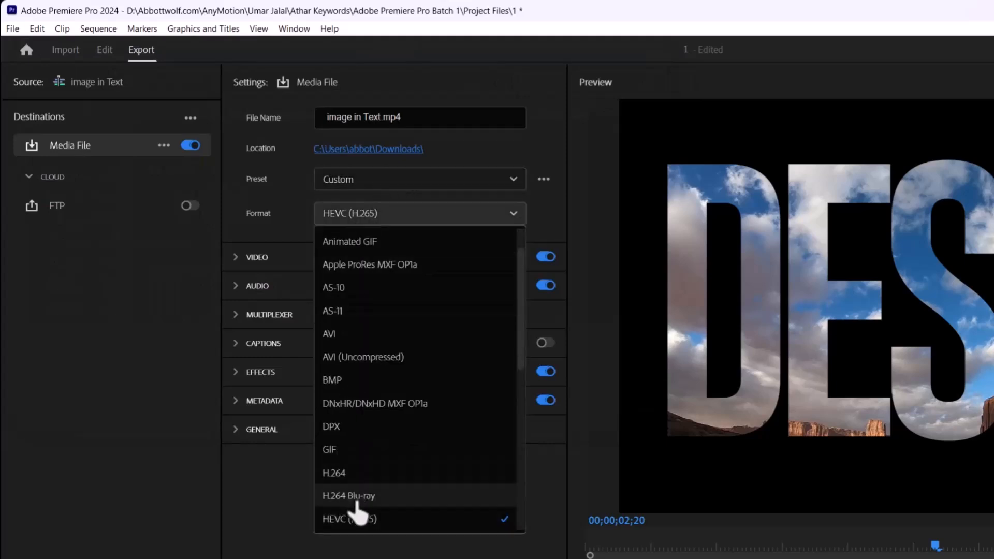
left_click(333, 472)
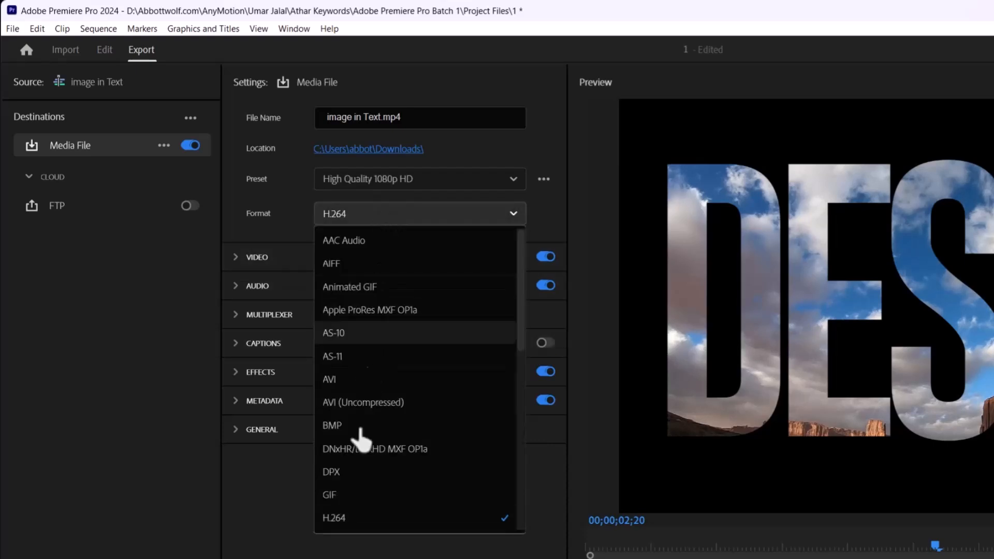
scroll("down", 3)
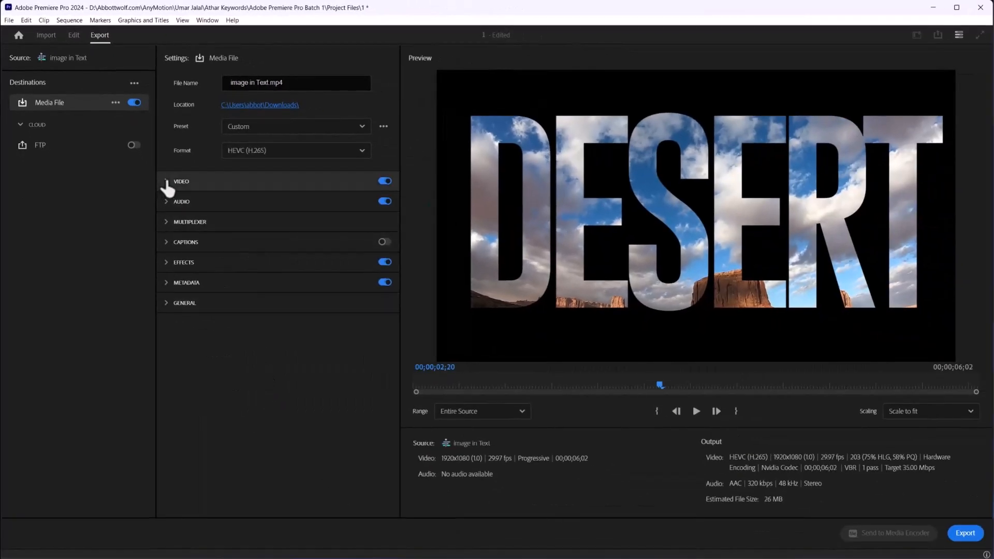
Step: Expand the HEVC Video settings down to Bitrate Settings (VBR, 1 pass, 35 Mbps, Good)
left_click(166, 183)
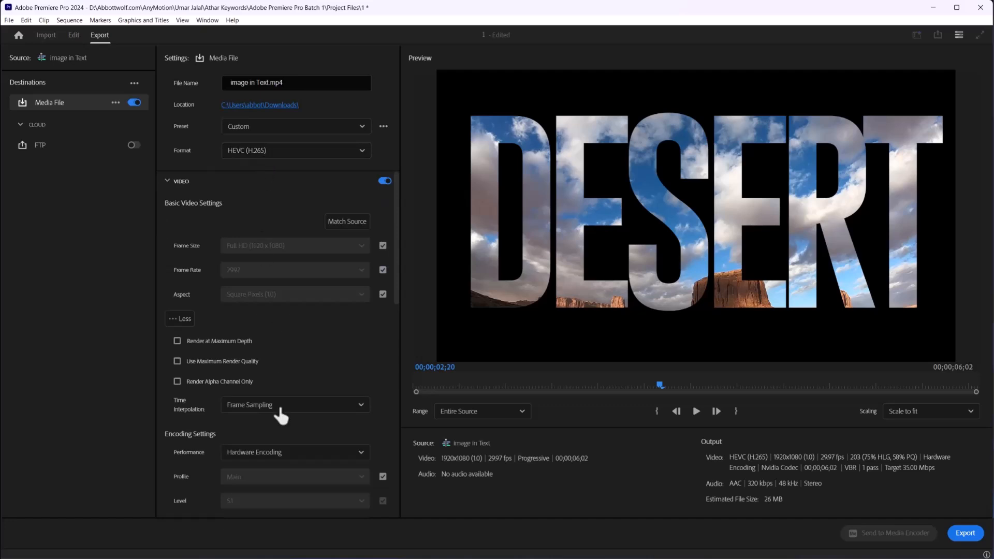
scroll("down", 3)
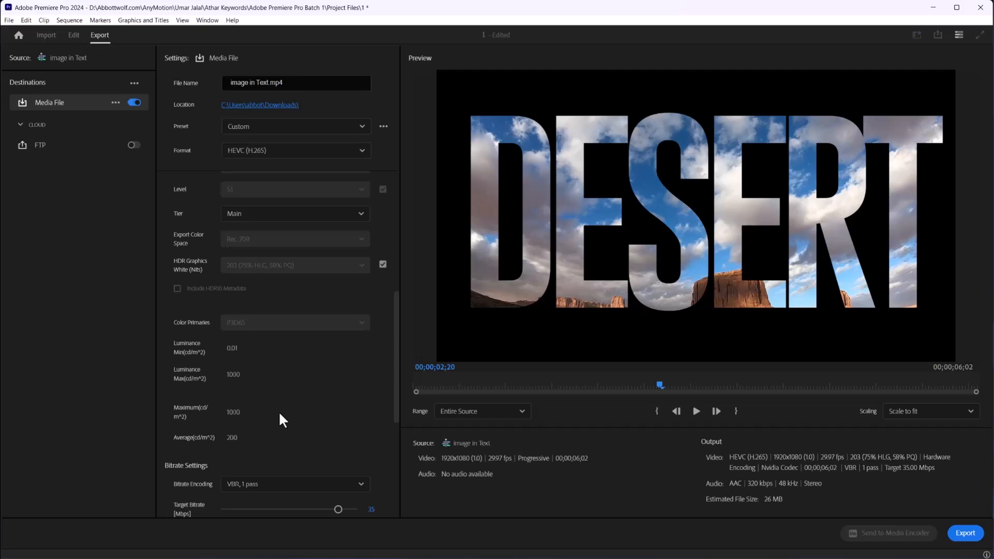
scroll("down", 3)
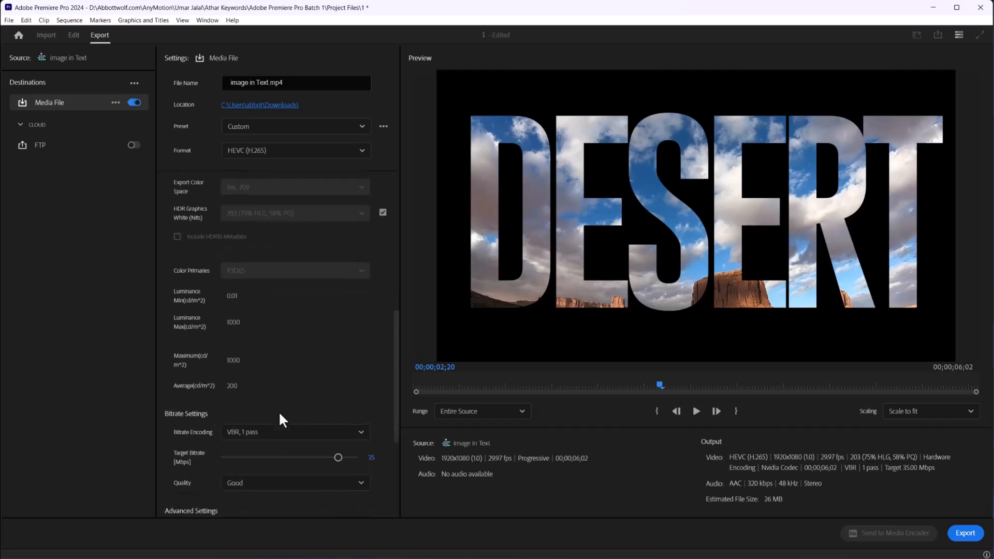
scroll("down", 3)
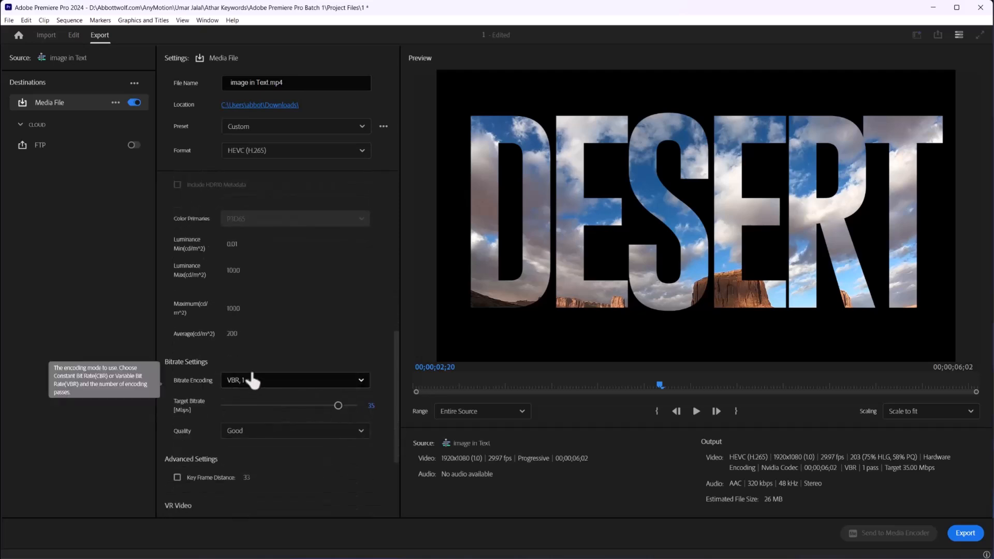
Step: Keep VBR, 1 pass bitrate encoding and raise encoding quality to Higher
left_click(294, 379)
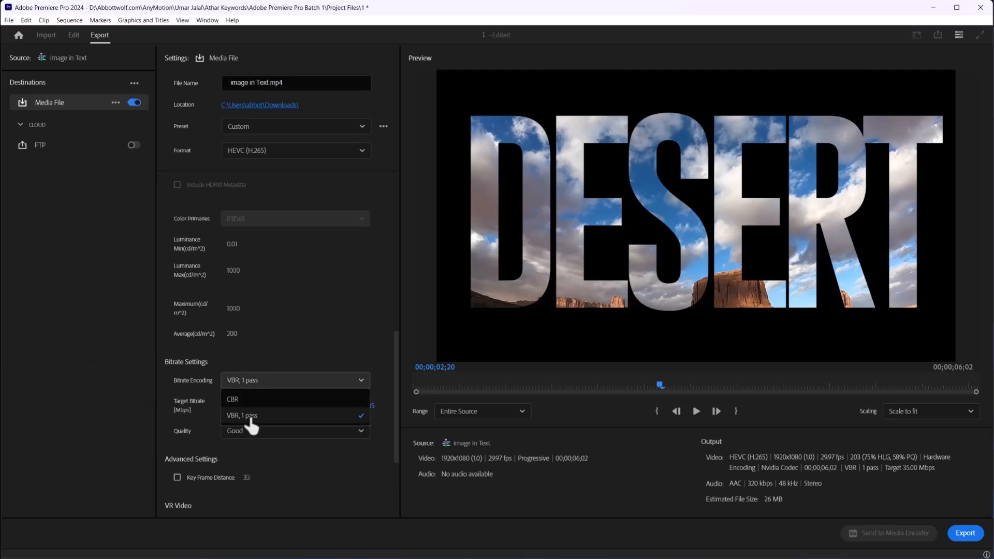
left_click(242, 415)
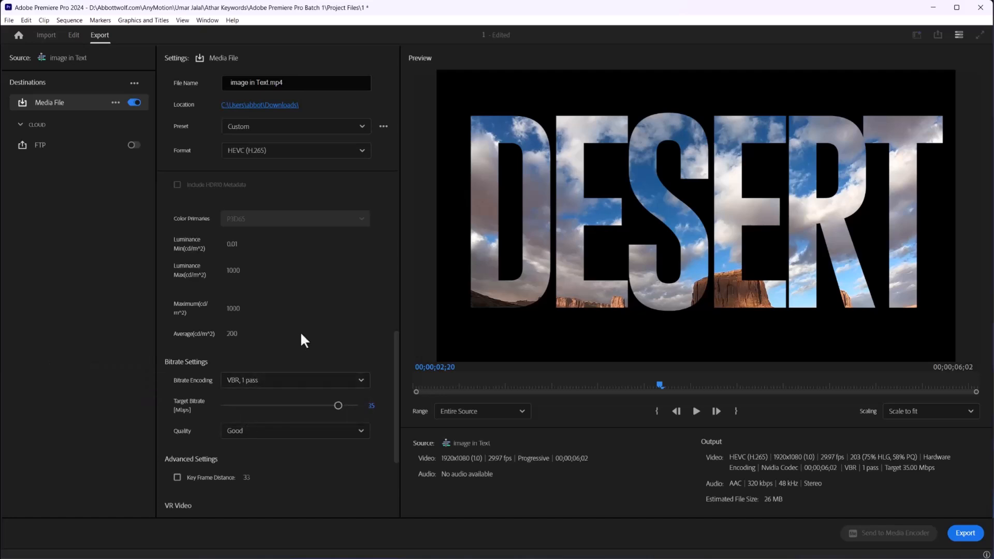
left_click(294, 430)
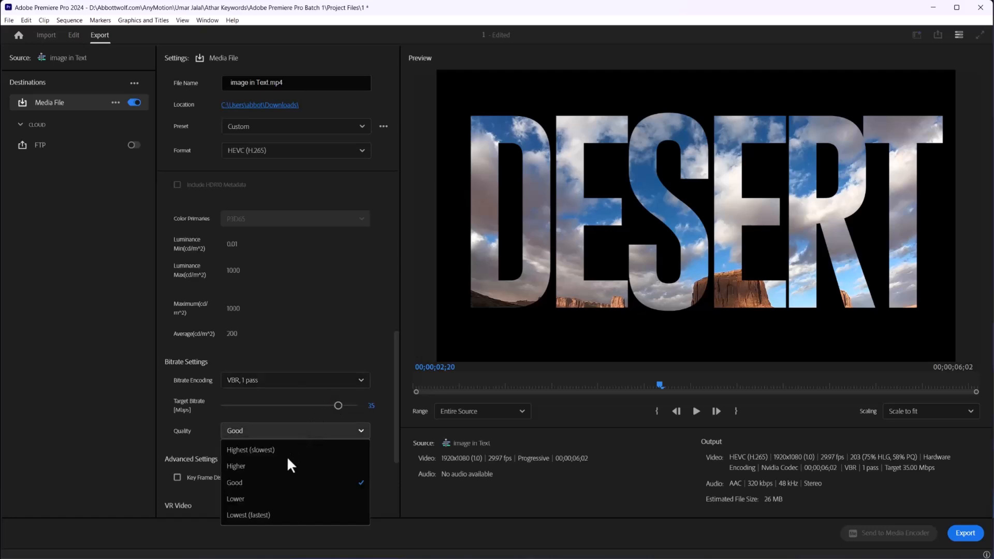
left_click(236, 465)
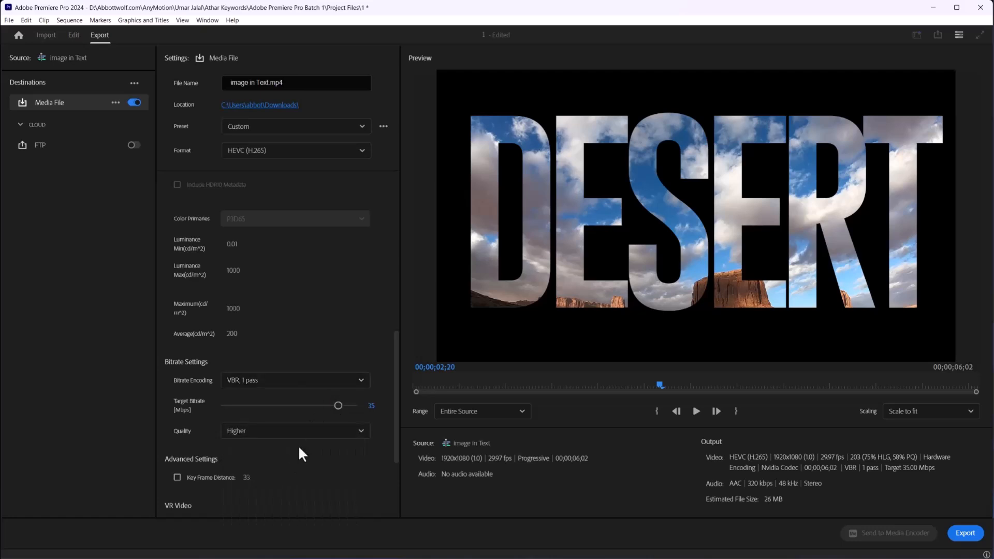
mouse_move(341, 407)
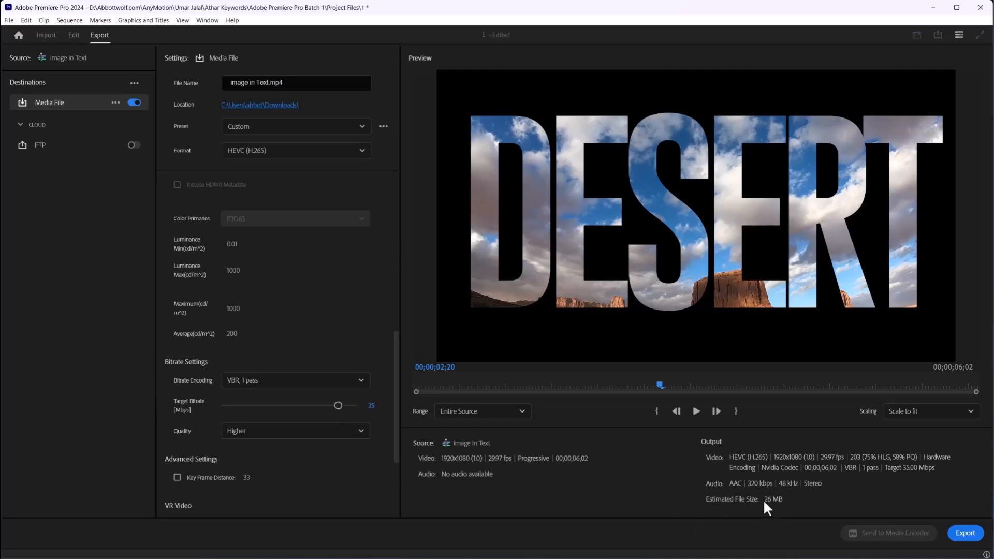
mouse_move(779, 510)
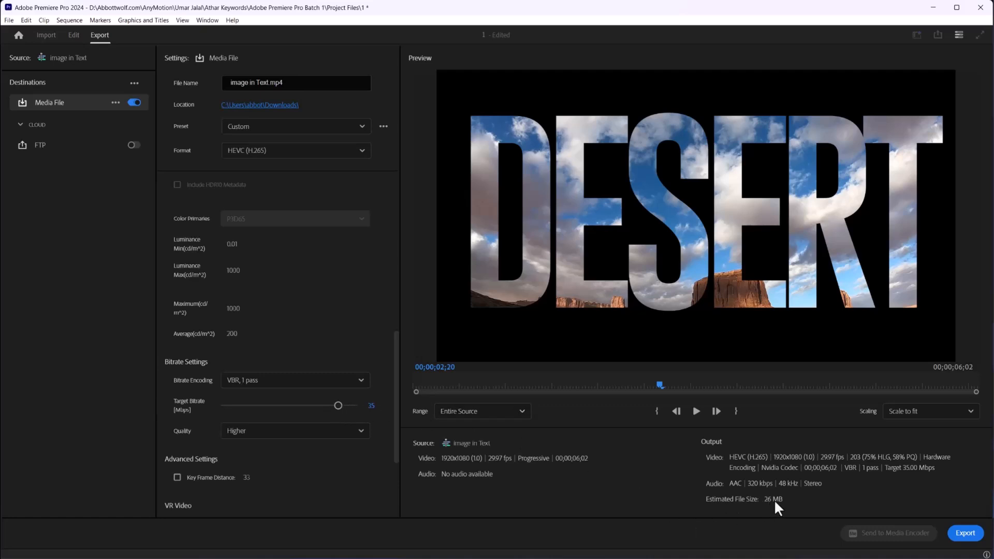
mouse_move(338, 406)
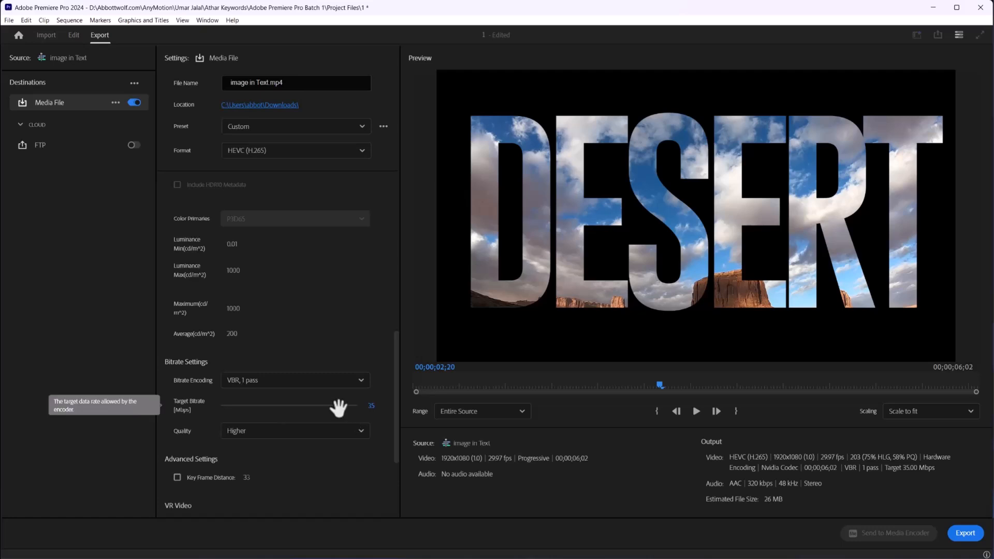
Step: Lower the target bitrate from 35 to 9.41 Mbps, cutting estimated size to 7 MB
left_click_drag(338, 405, 320, 405)
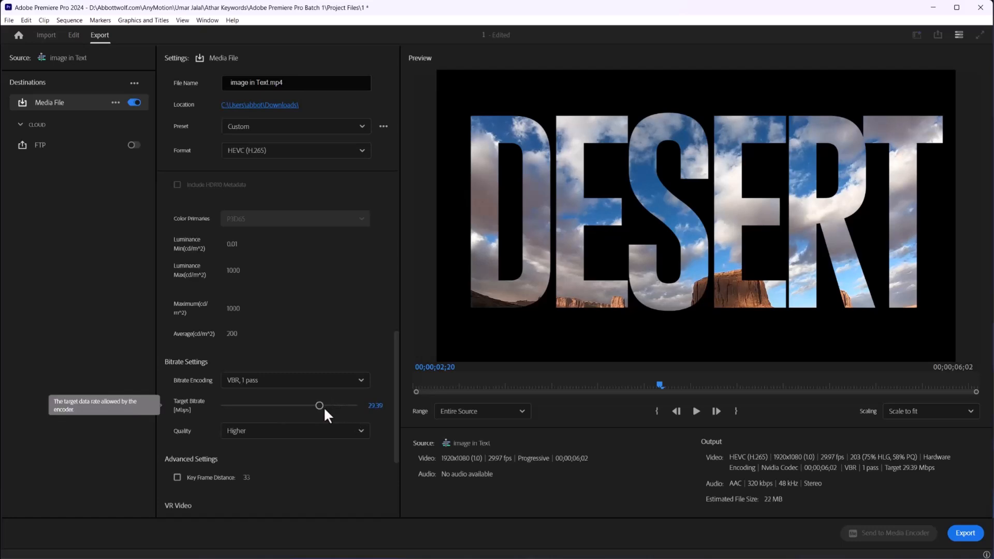
left_click_drag(319, 405, 266, 406)
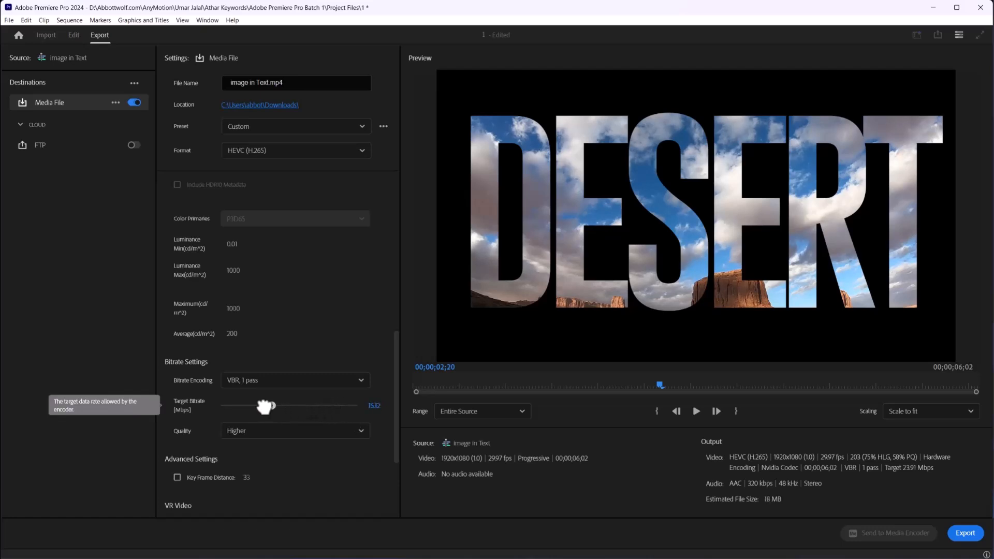
left_click_drag(266, 406, 252, 405)
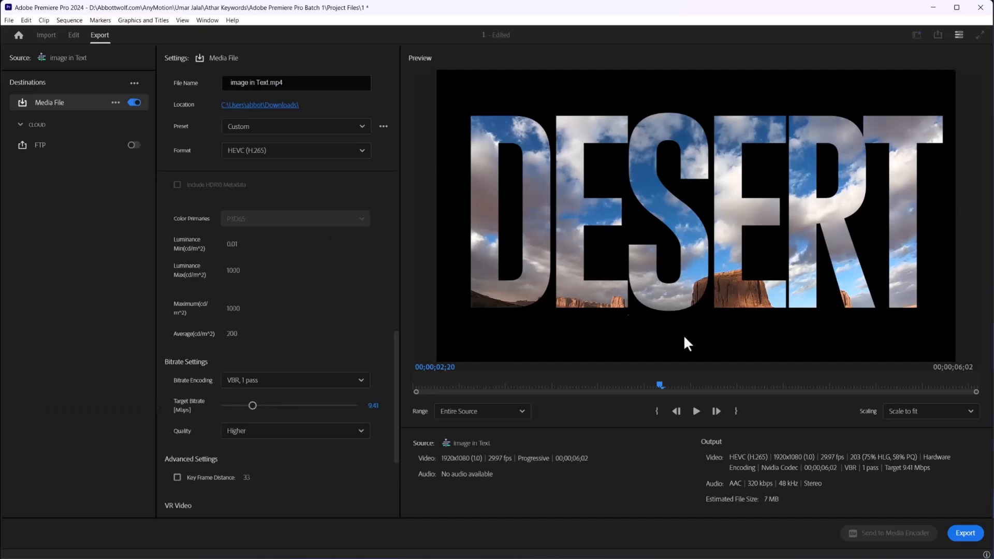
mouse_move(617, 244)
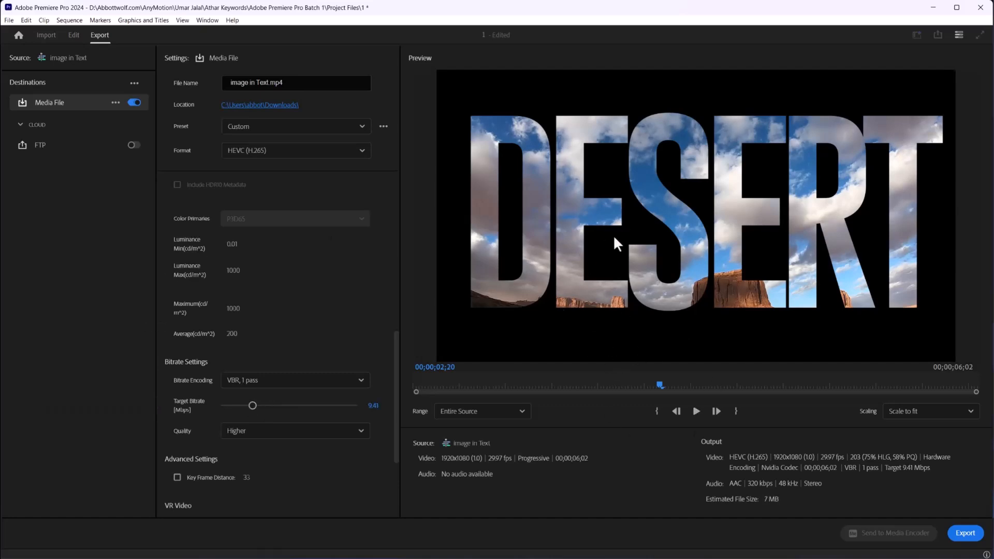
mouse_move(678, 423)
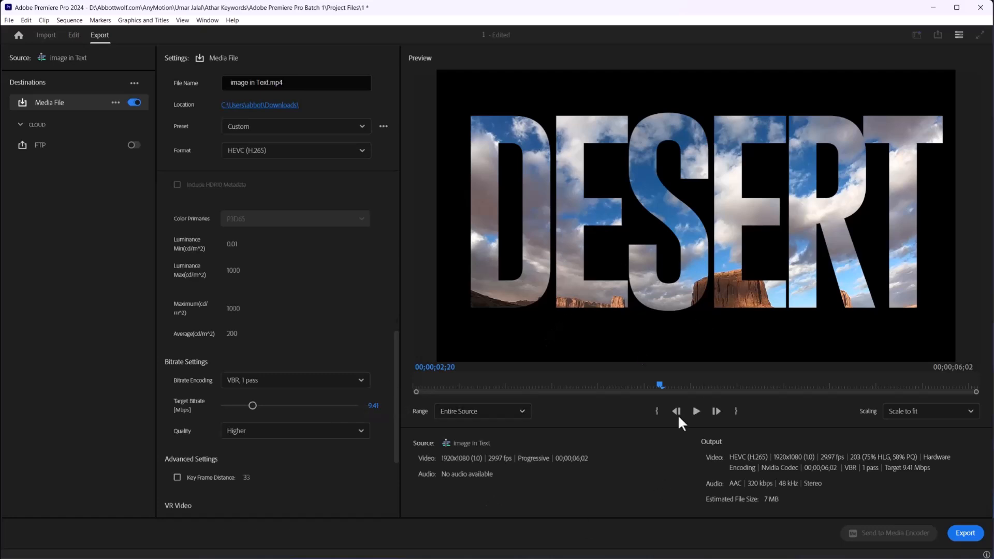
mouse_move(886, 471)
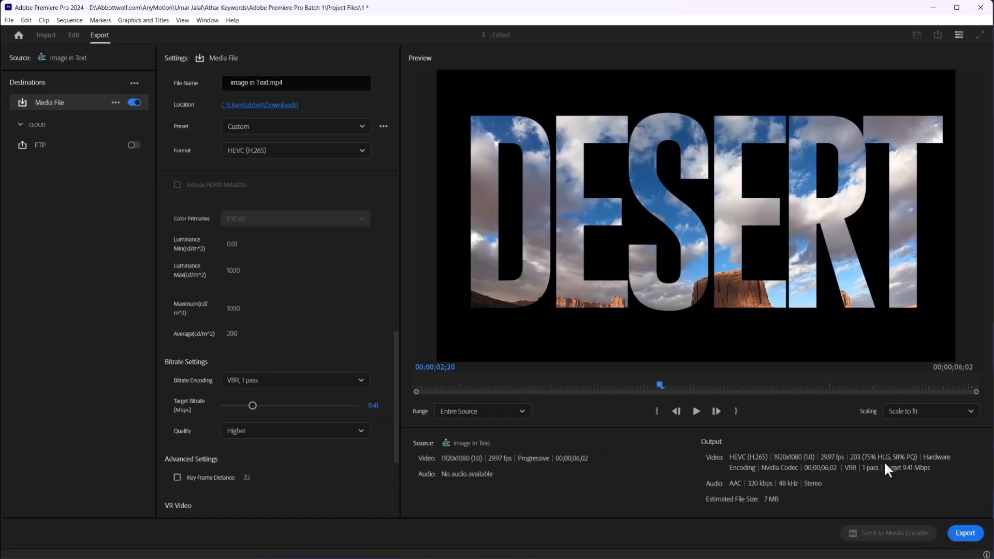